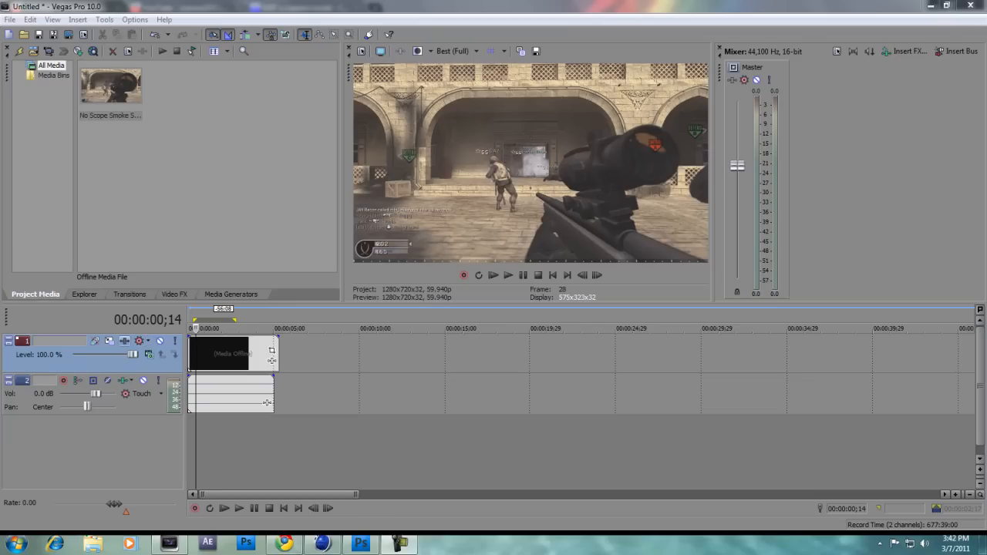
Add Magic Bullet Looks to track 1's FX and dismiss its preview-frame error.
left_click(139, 341)
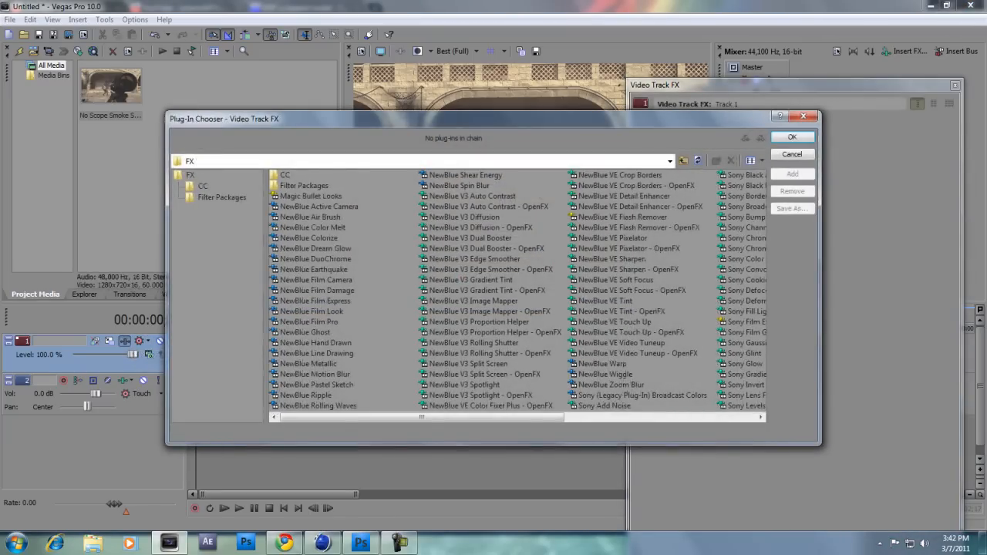
left_click(310, 196)
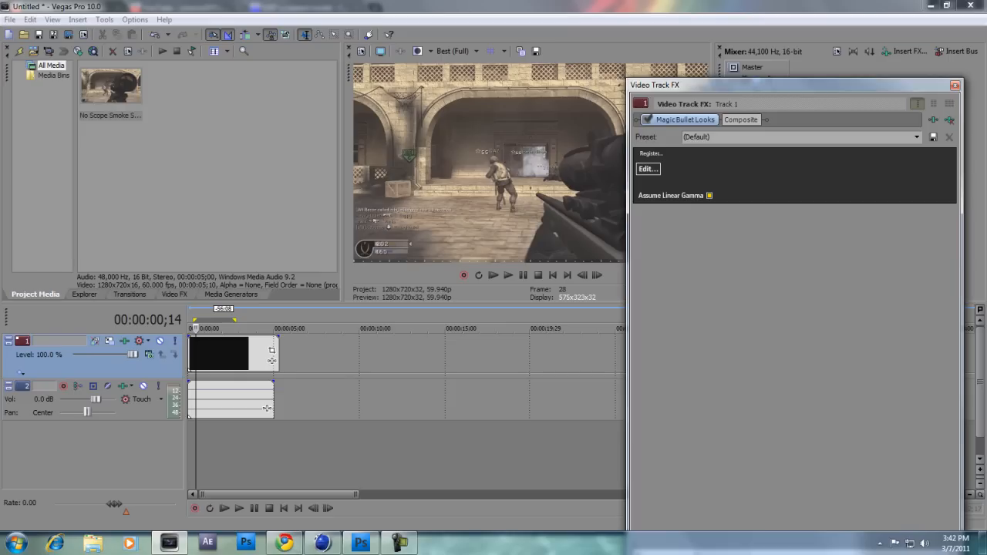
left_click(647, 168)
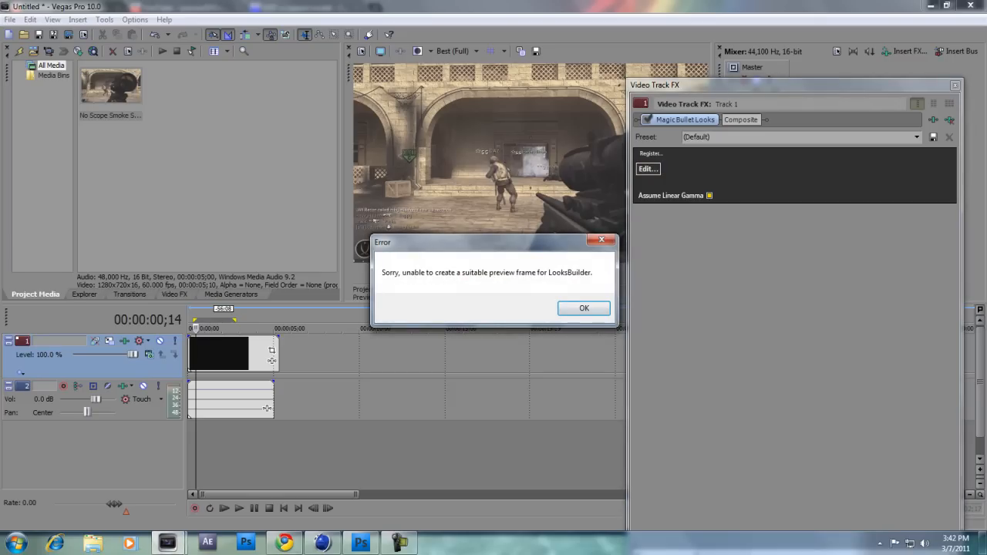
left_click(584, 308)
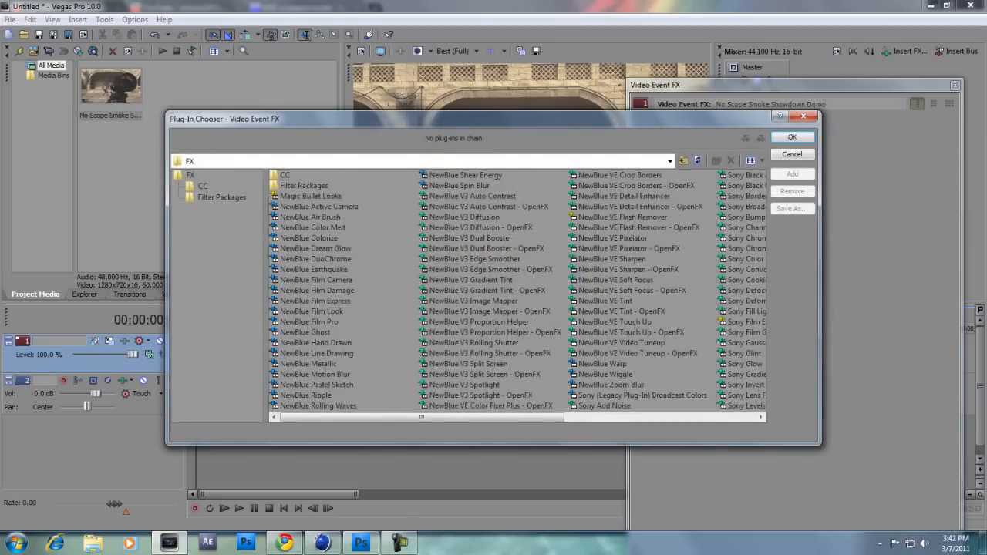
Add Magic Bullet Looks to the clip's event FX and open LooksBuilder.
left_click(311, 195)
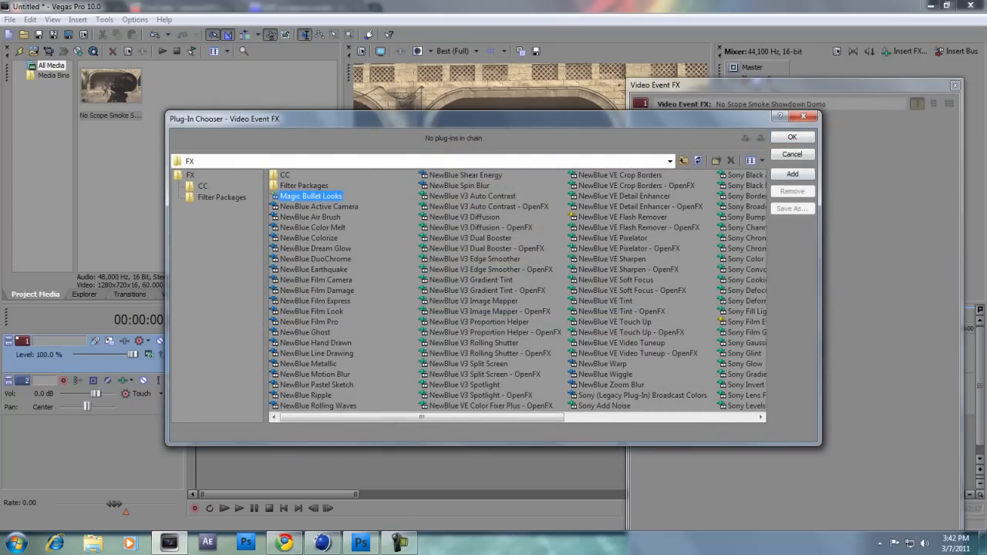
left_click(792, 137)
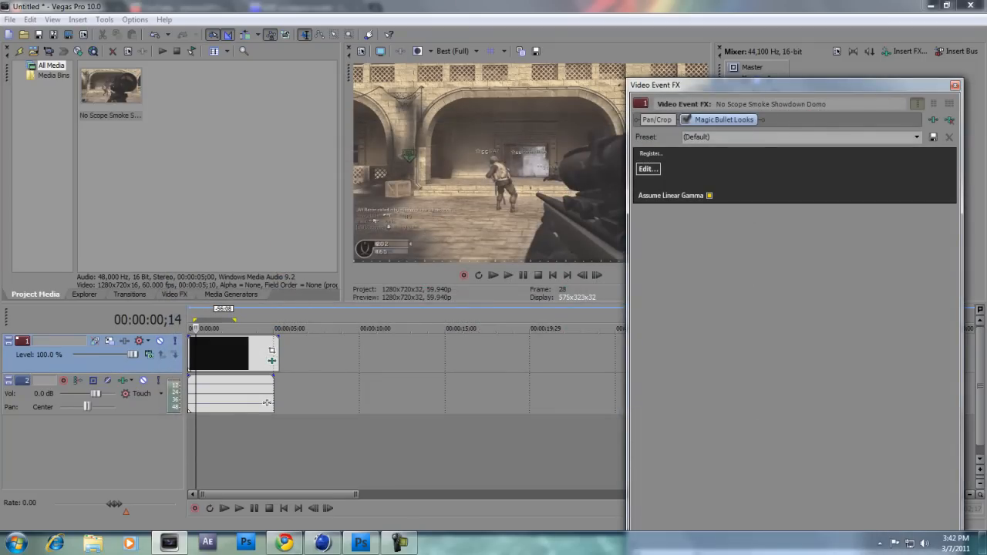
left_click(647, 169)
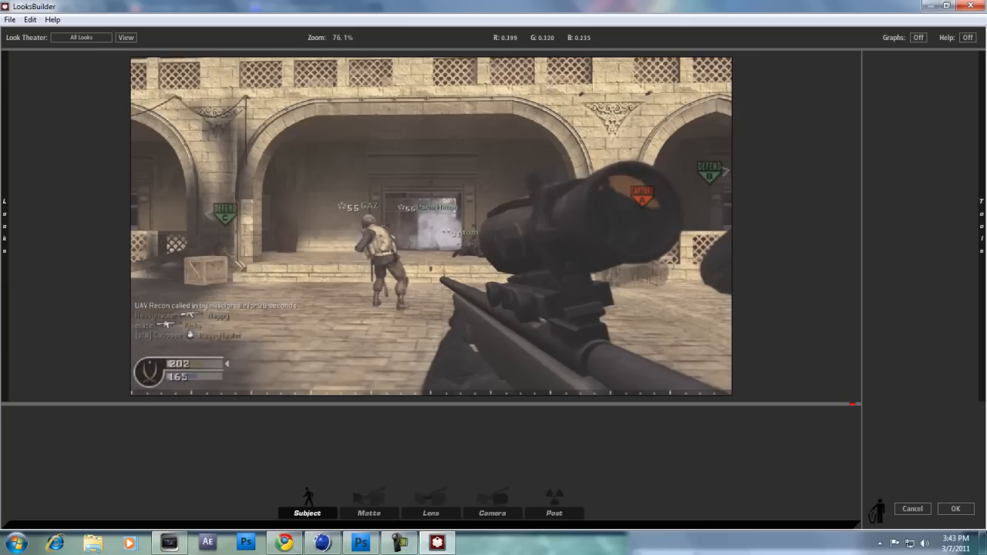
Add Lift-Gamma-Gain from the Post tools, pushing Gain toward a warm orange tint.
left_click(306, 512)
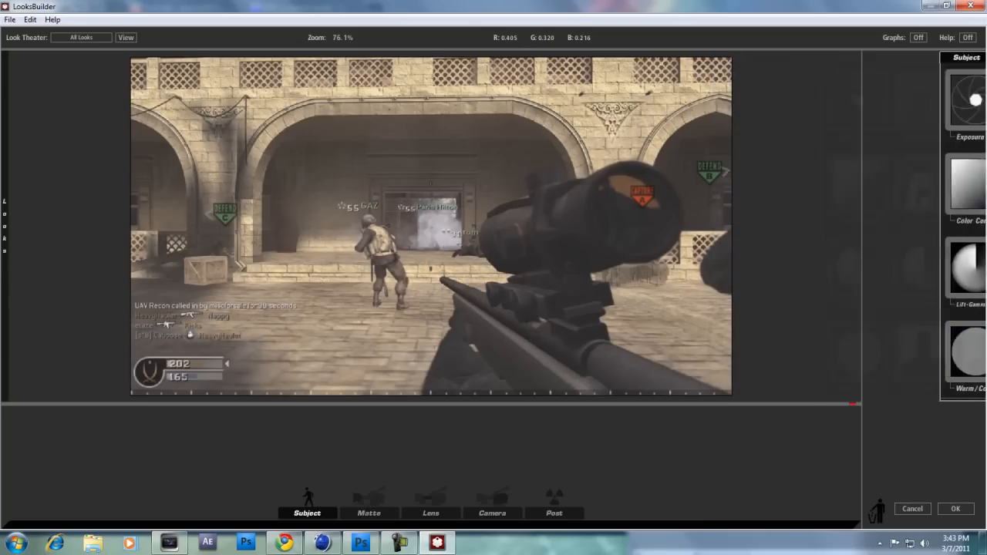
left_click(553, 513)
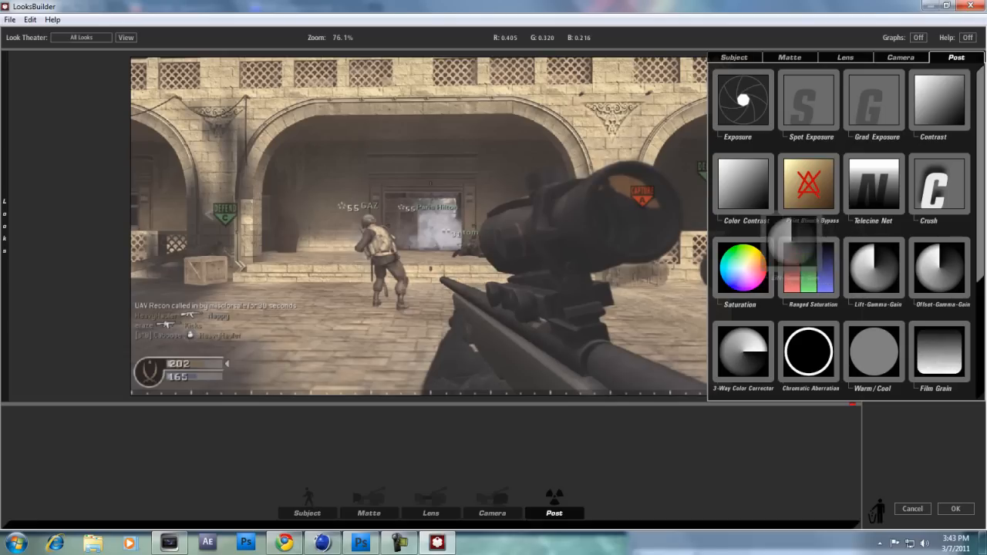
left_click(873, 270)
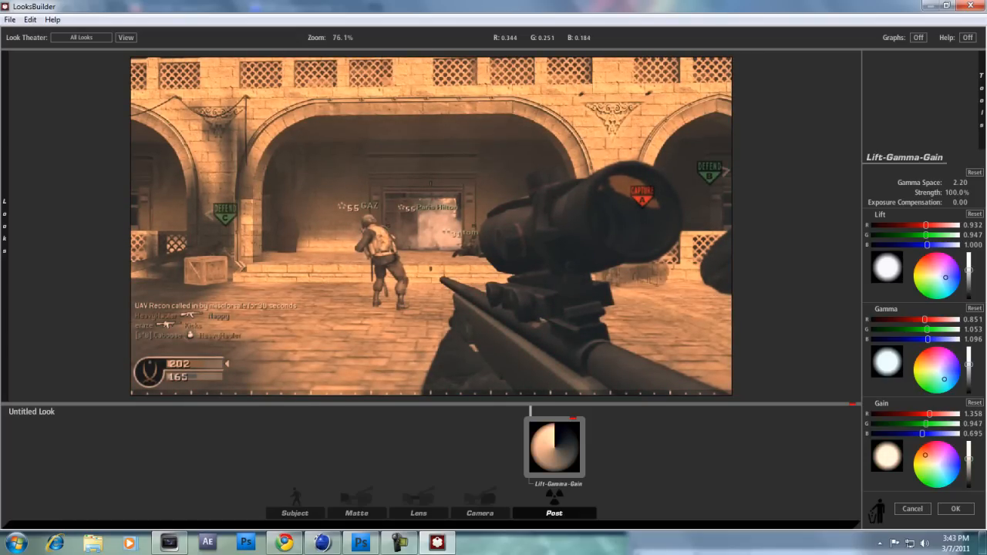
left_click(554, 513)
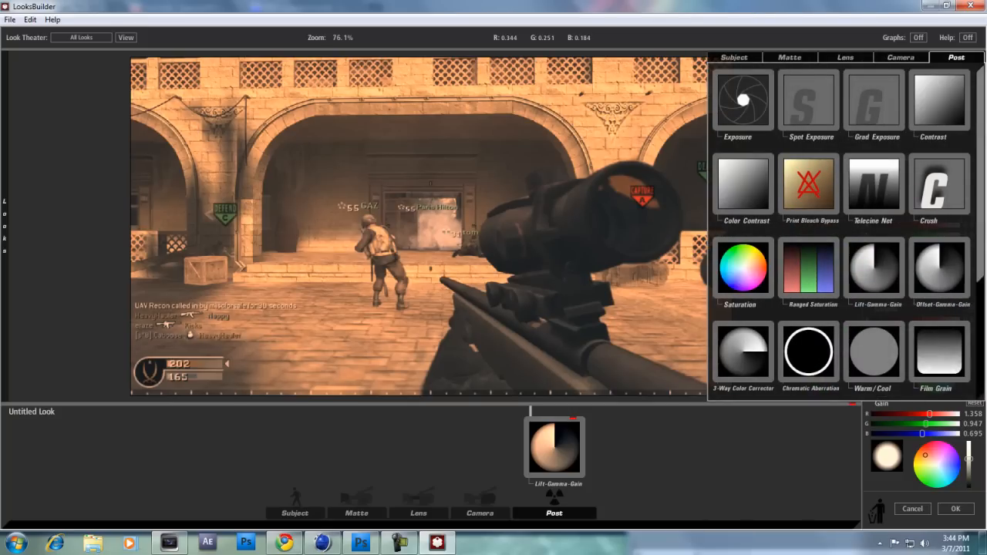
left_click(899, 57)
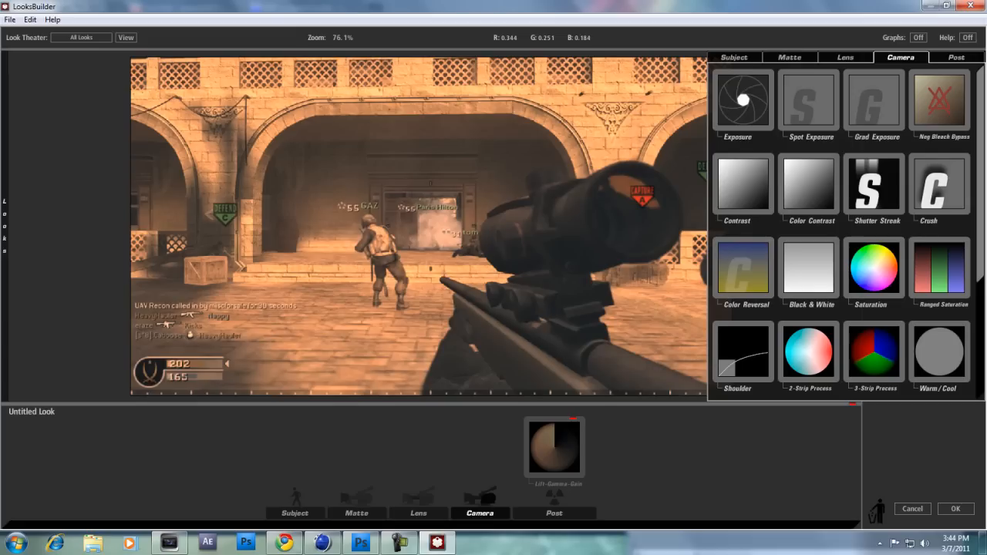
Add Vignette and Edge Softness tools from the Lens tab to the look.
left_click(845, 57)
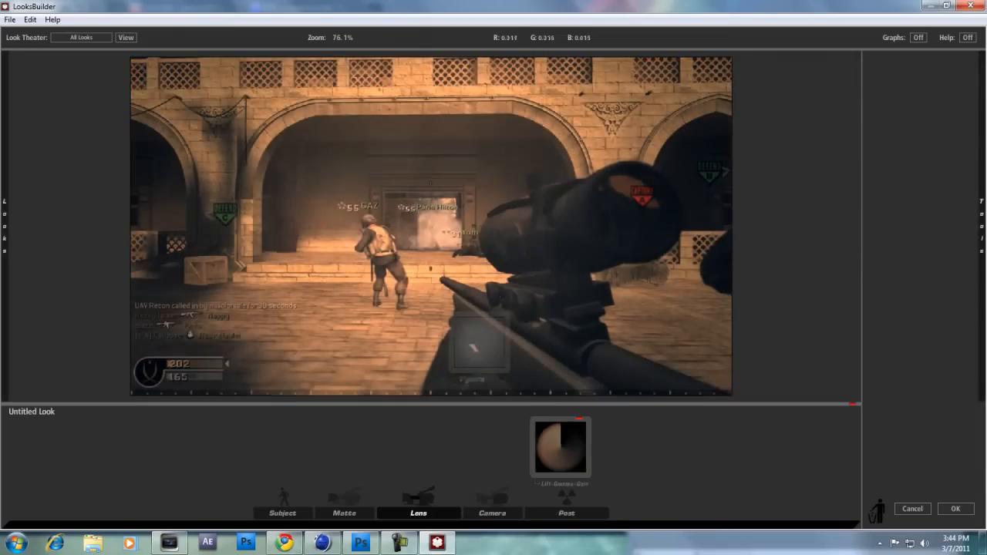
left_click(418, 447)
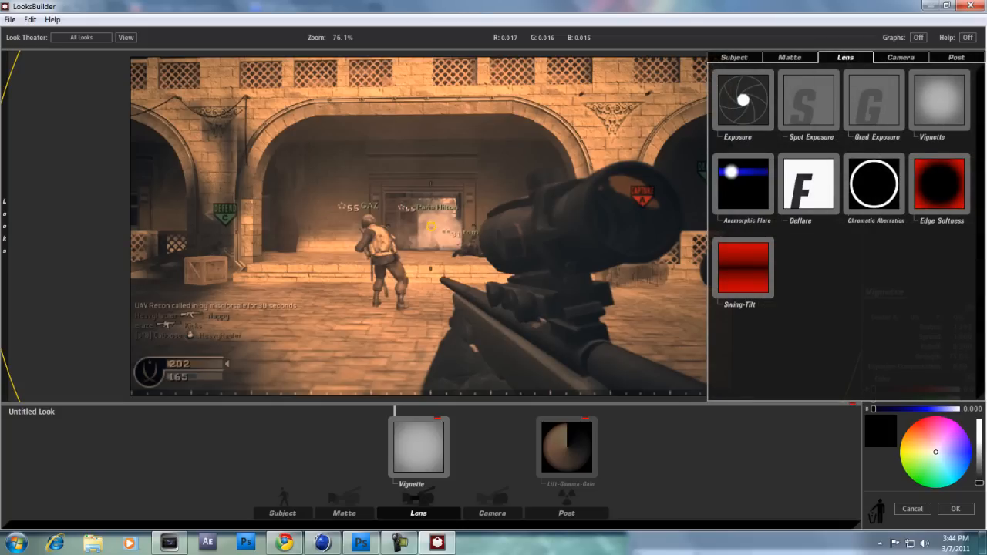
left_click(808, 185)
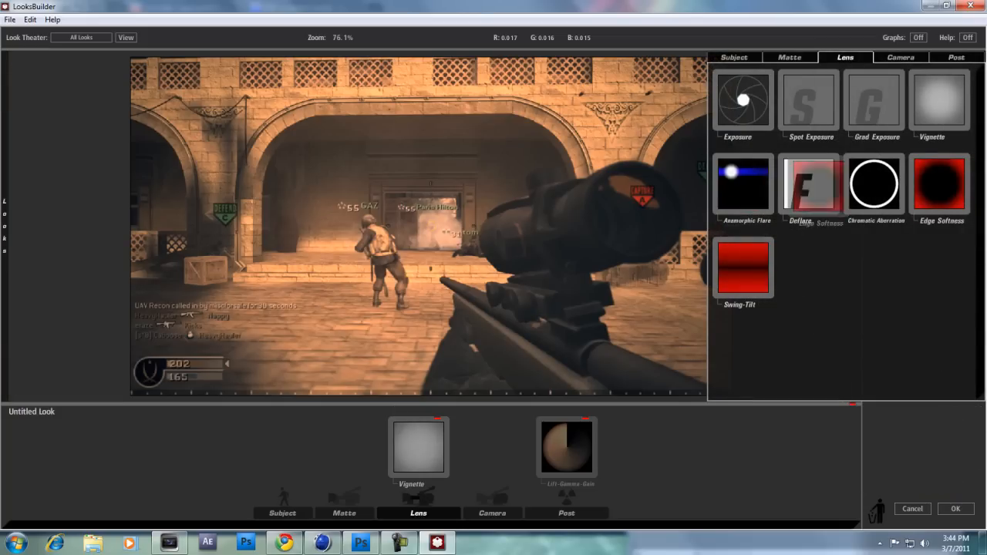
left_click(939, 184)
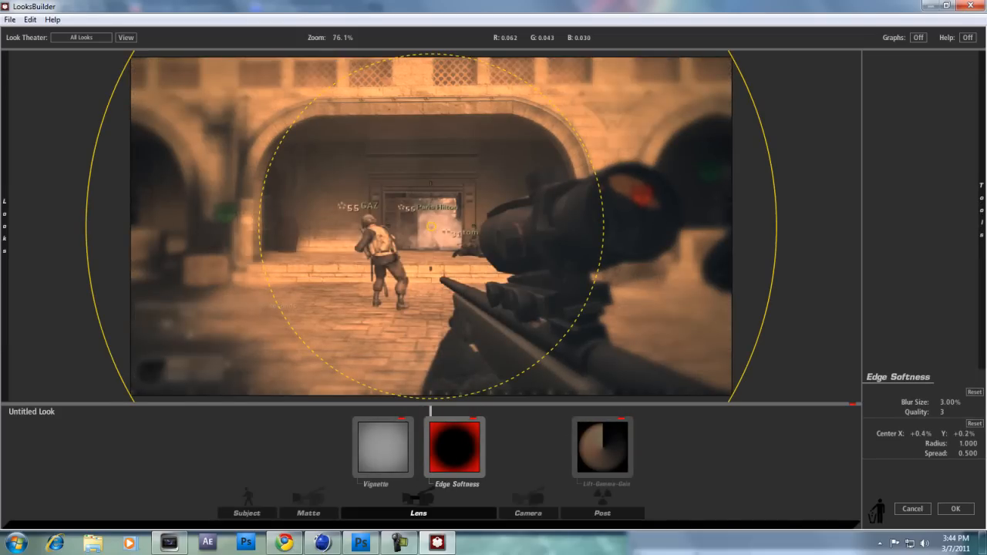
Widen Edge Softness radius to 1.778 and add a Diffusion tool from Matte.
left_click(29, 19)
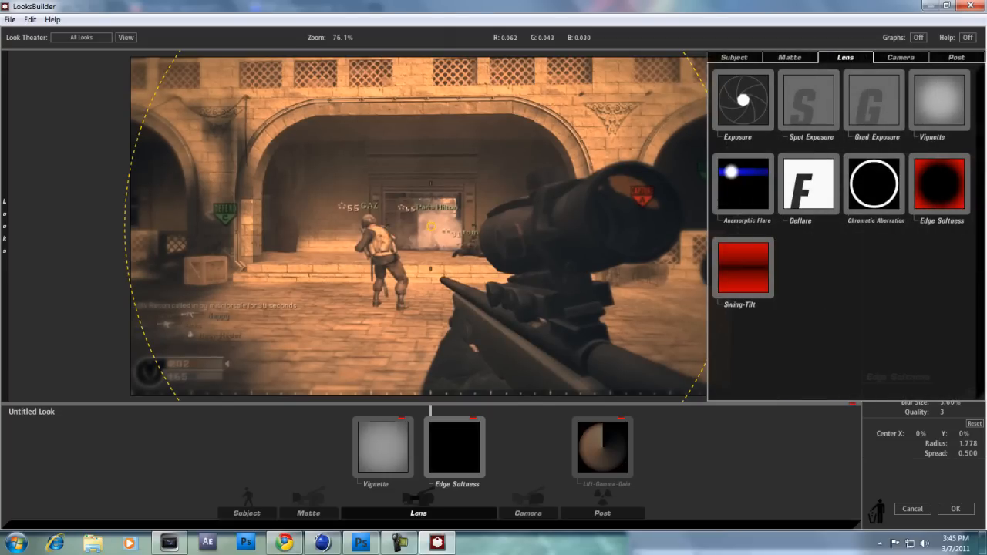
left_click(790, 57)
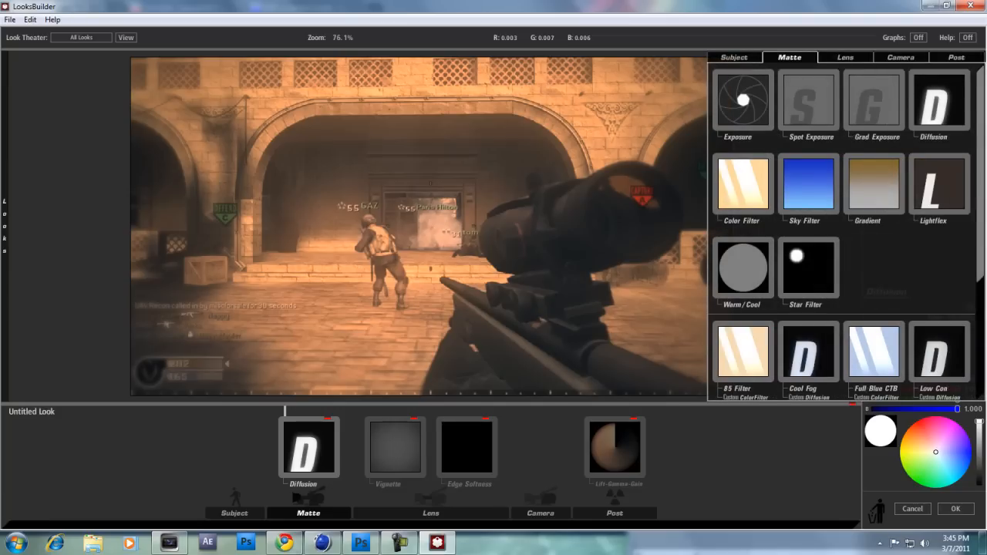
Accept the four-tool look in LooksBuilder to grade the gameplay clip.
left_click(733, 56)
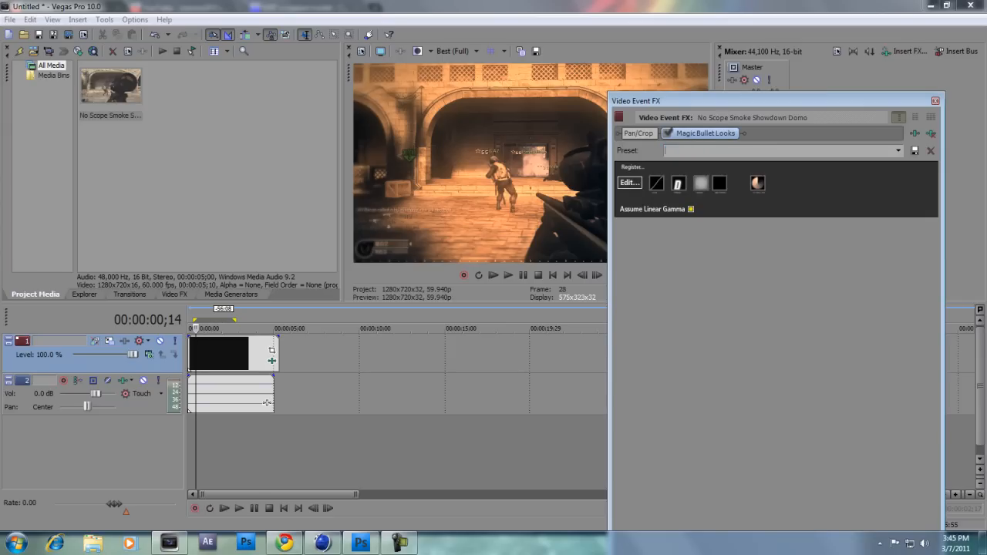
Save the Magic Bullet Looks settings as preset 'Tutorial Preset' and close Video Event FX.
type("Tutorial Preset")
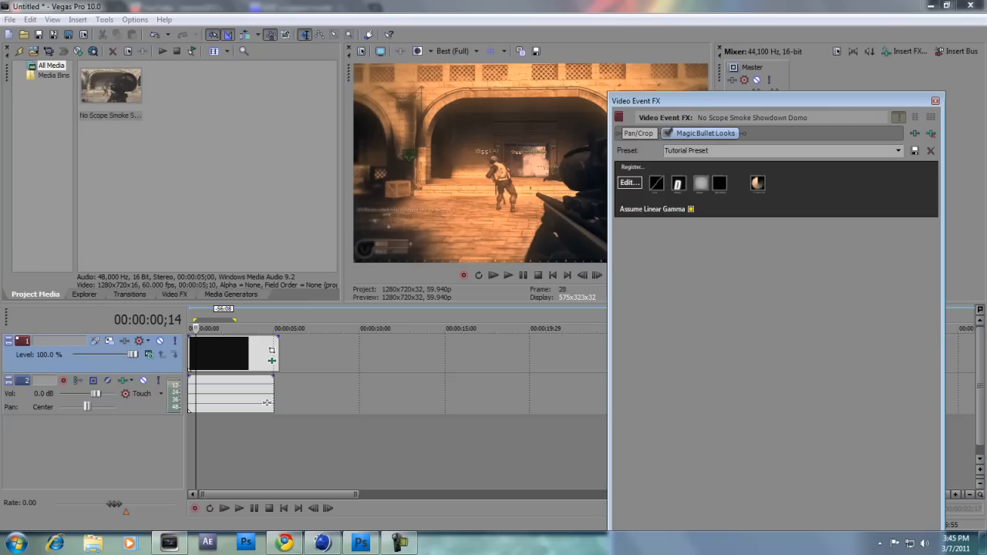
left_click(897, 150)
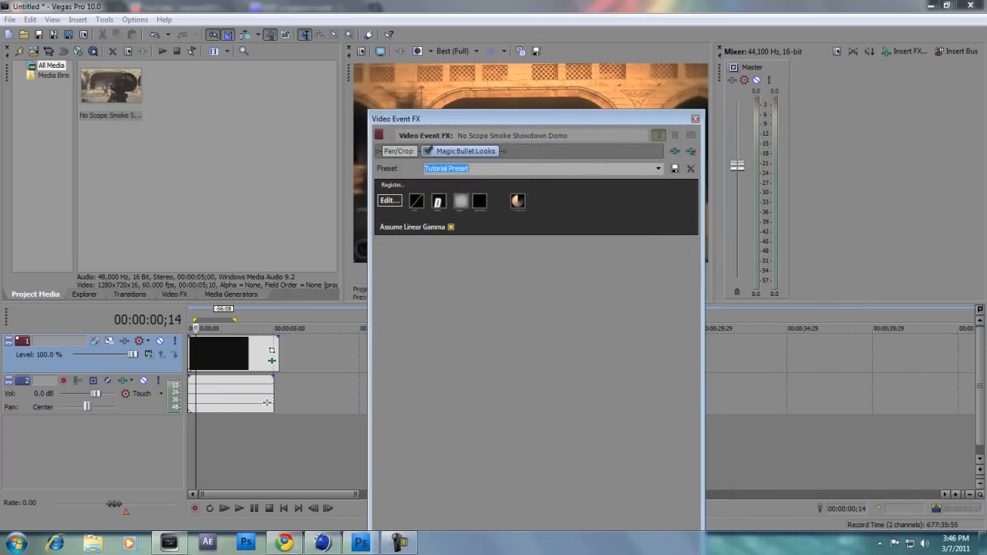
left_click(656, 168)
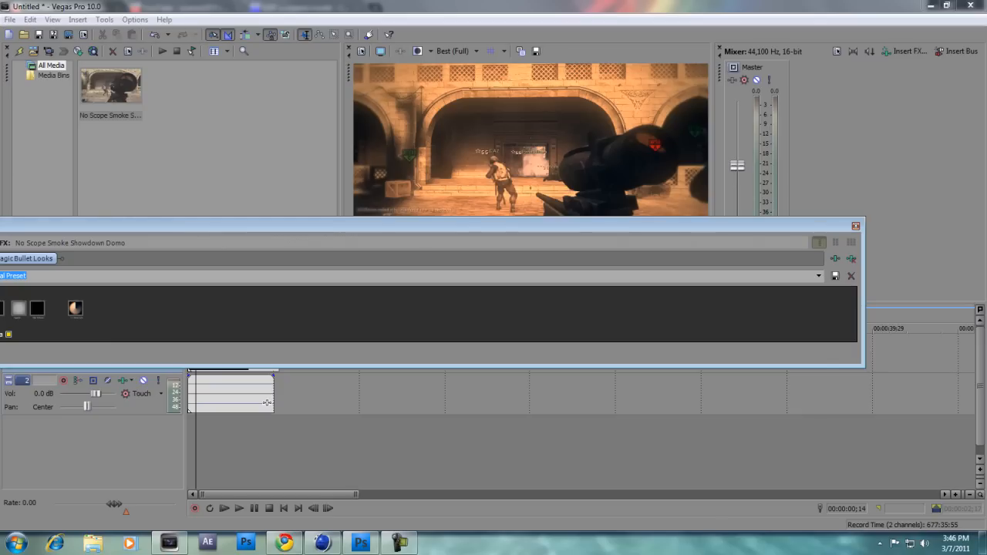
left_click(851, 276)
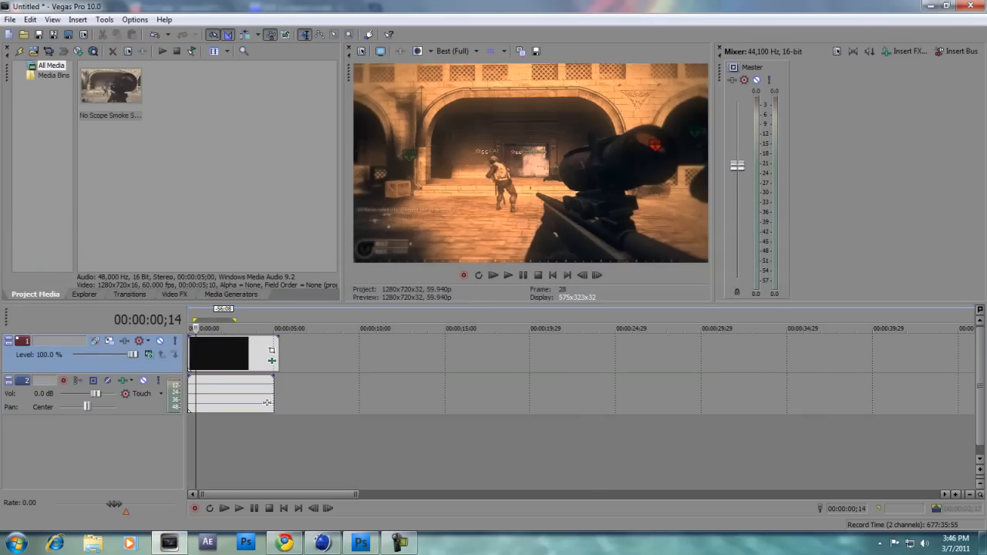